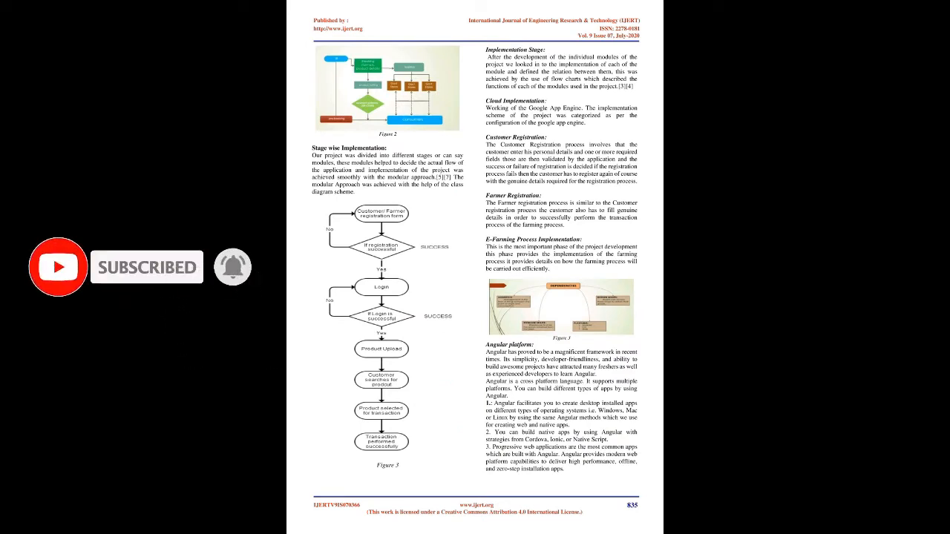
Step: Scroll the paper down to its final page showing the Conclusion and References sections
scroll(down, 3)
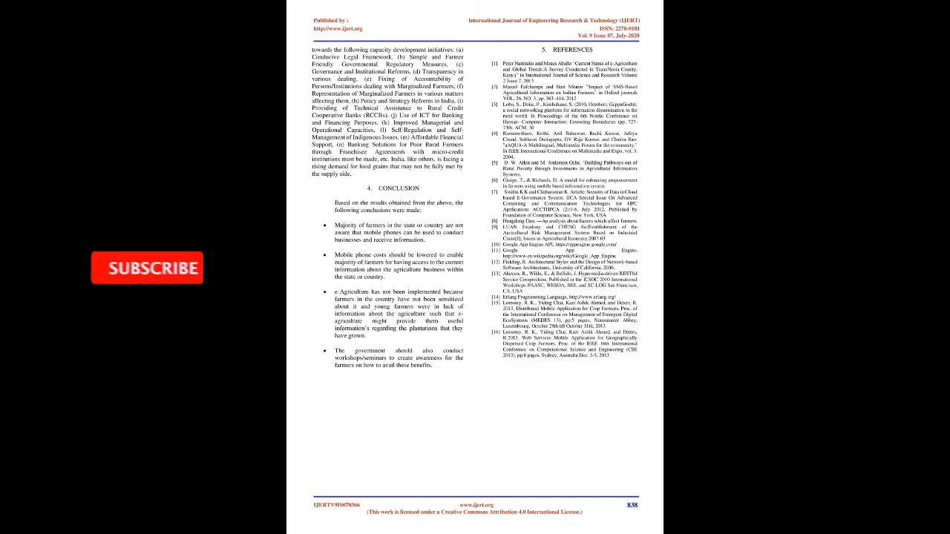
click(149, 267)
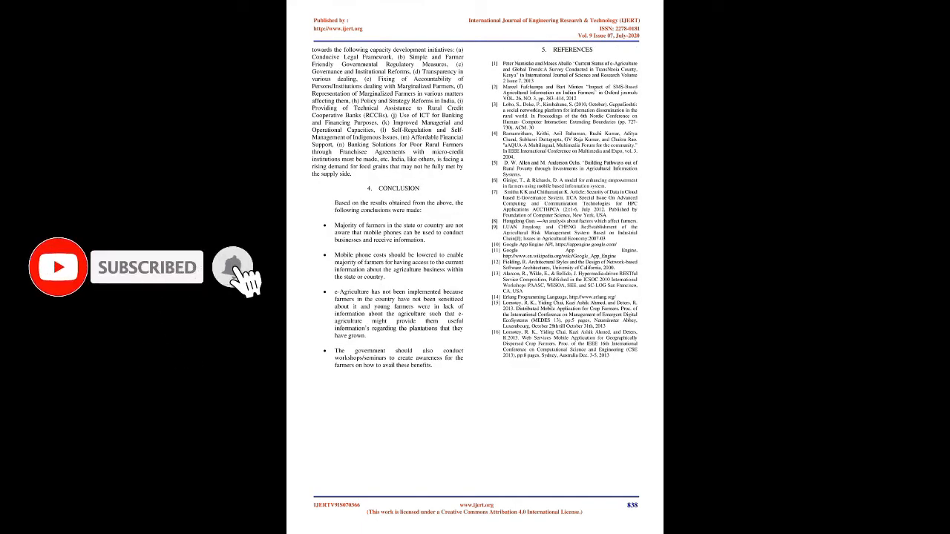